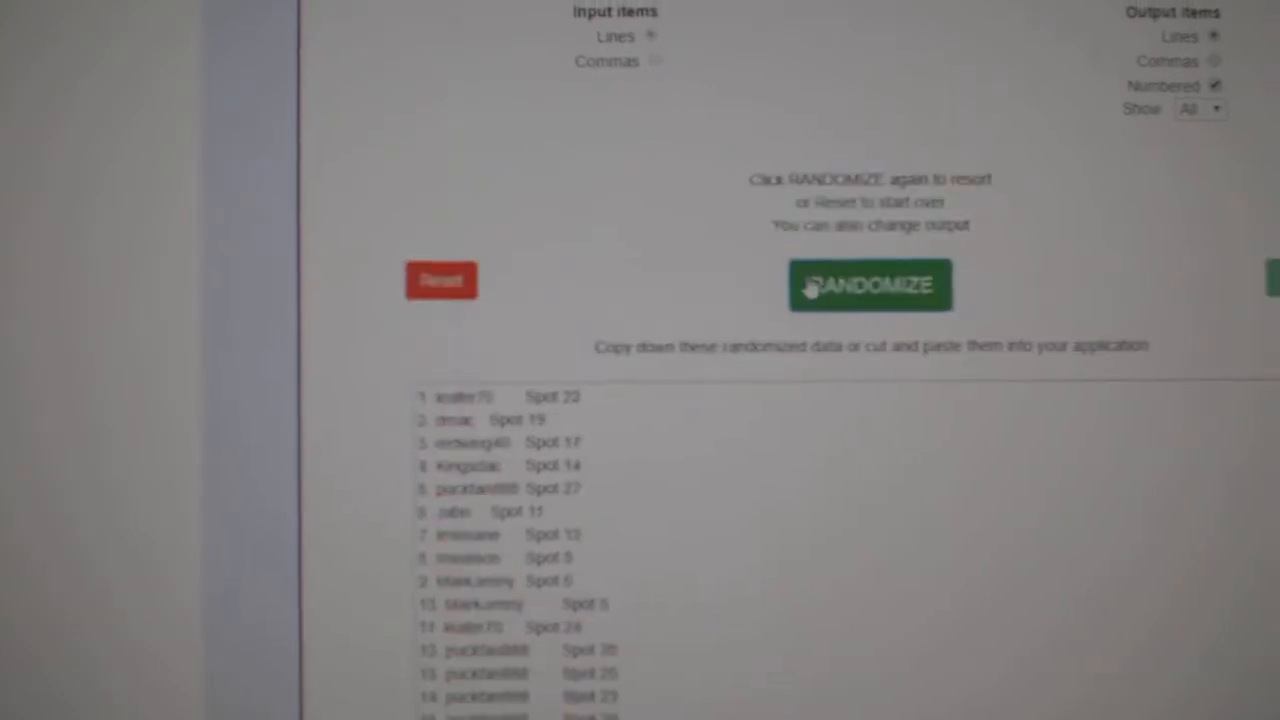
Reshuffle the participant spot list into a new random order with RANDOMIZE.
{"action": "left_click", "coordinate": [868, 284]}
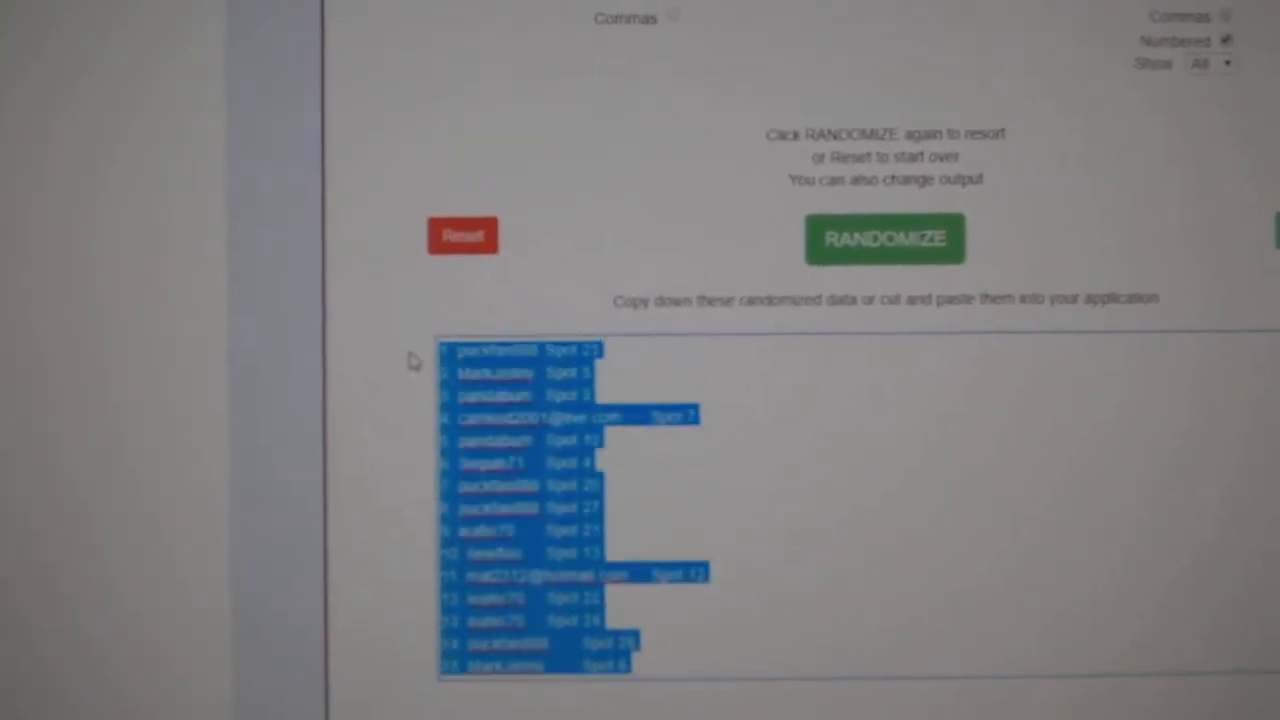
{"action": "scroll", "scroll_direction": "up", "scroll_amount": 3}
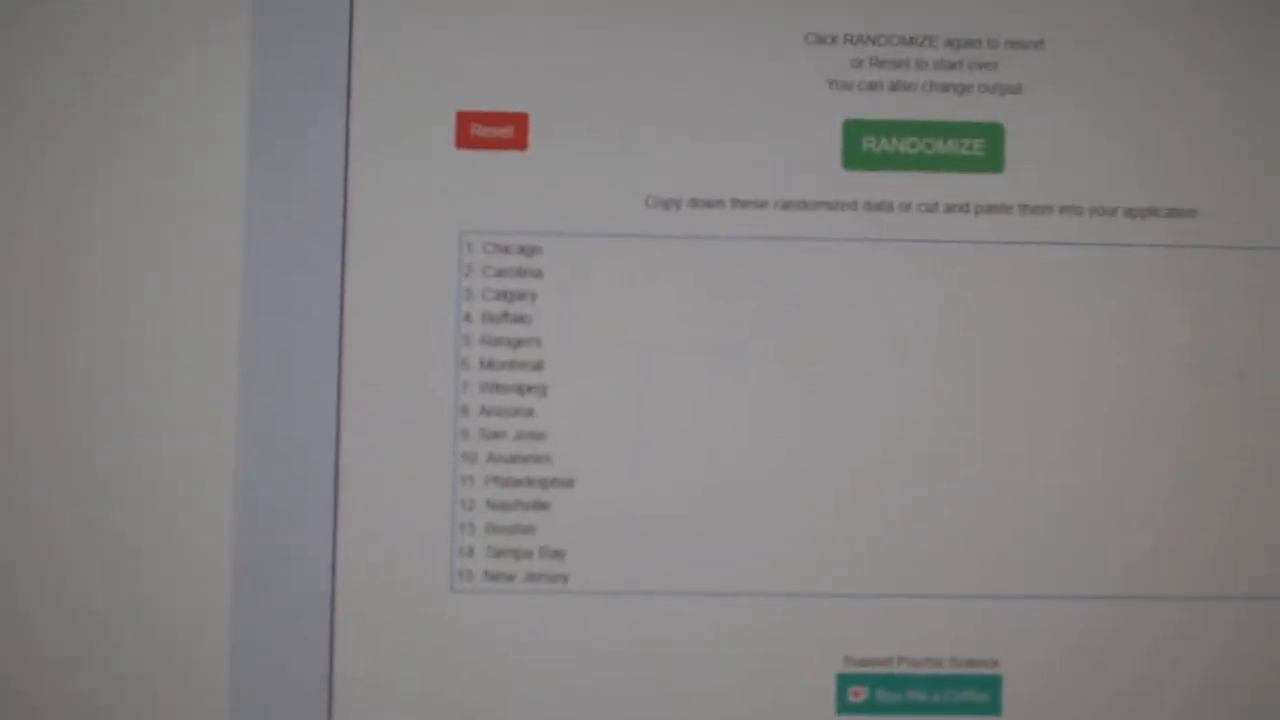
Shuffle the fifteen team names into a randomized numbered order.
{"action": "left_click", "coordinate": [922, 146]}
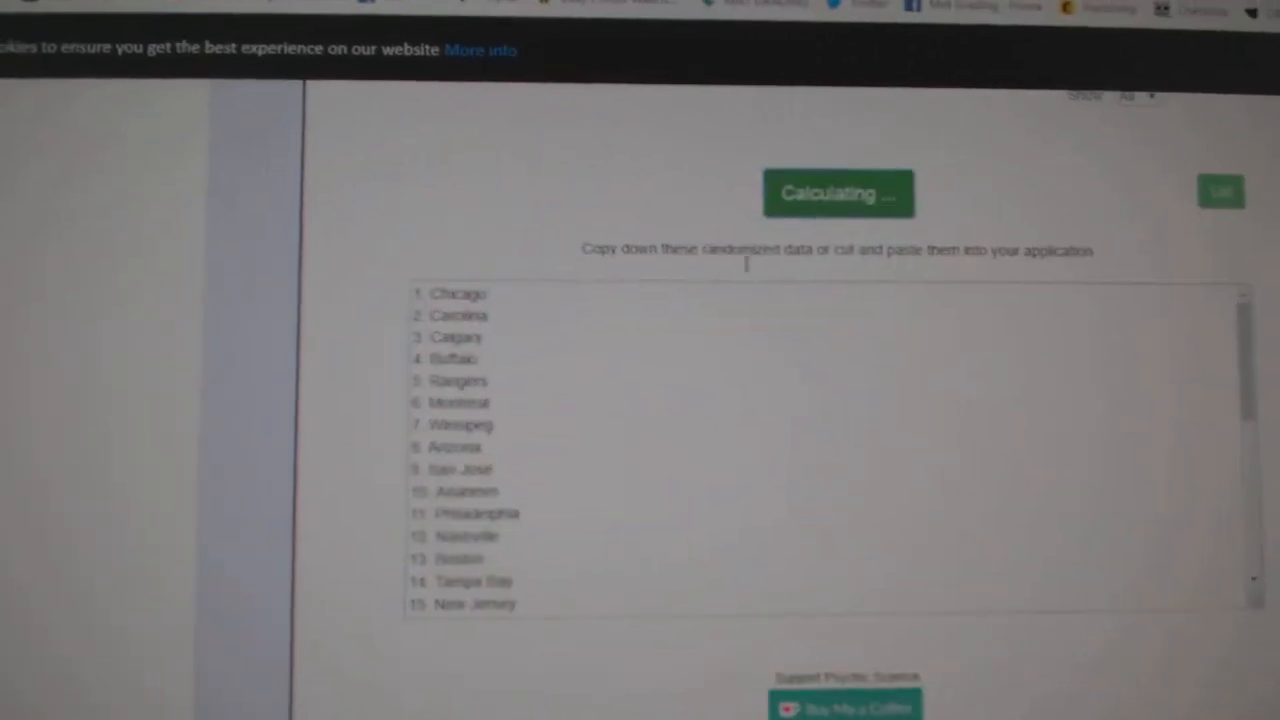
{"action": "left_click", "coordinate": [838, 192]}
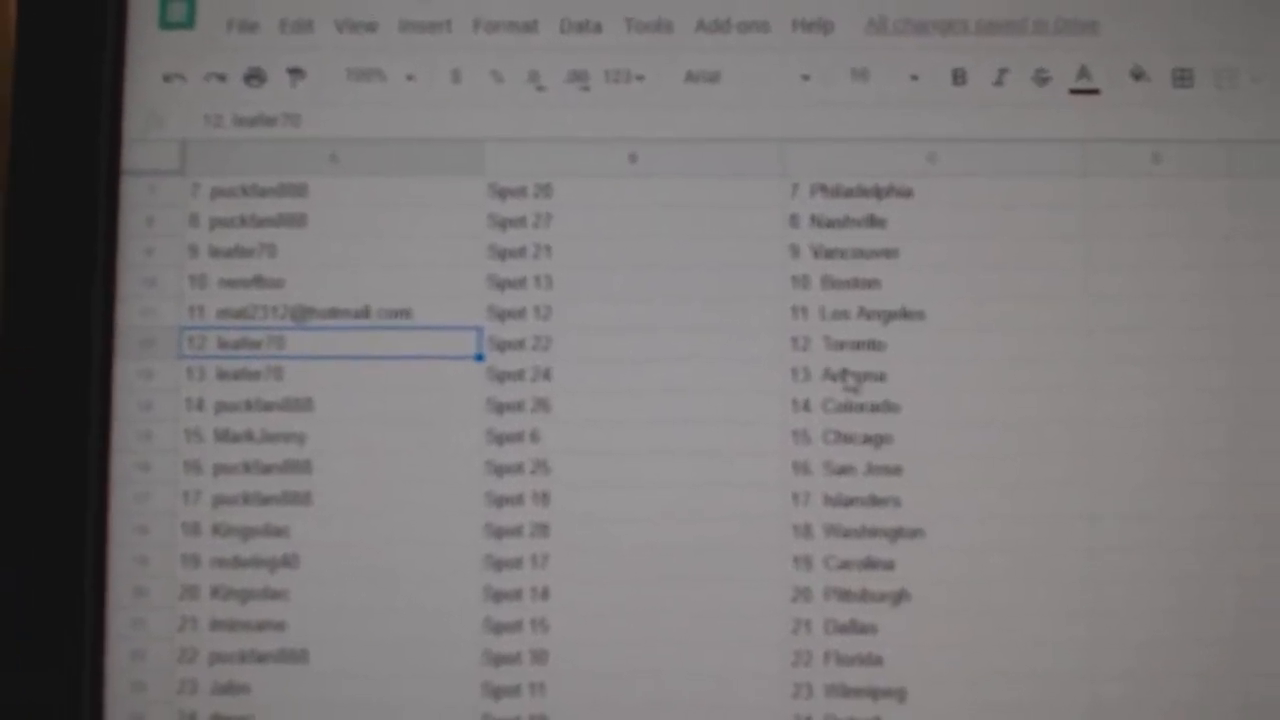
Review the participant entry in row 14 beside the pasted team names.
{"action": "left_click", "coordinate": [280, 398]}
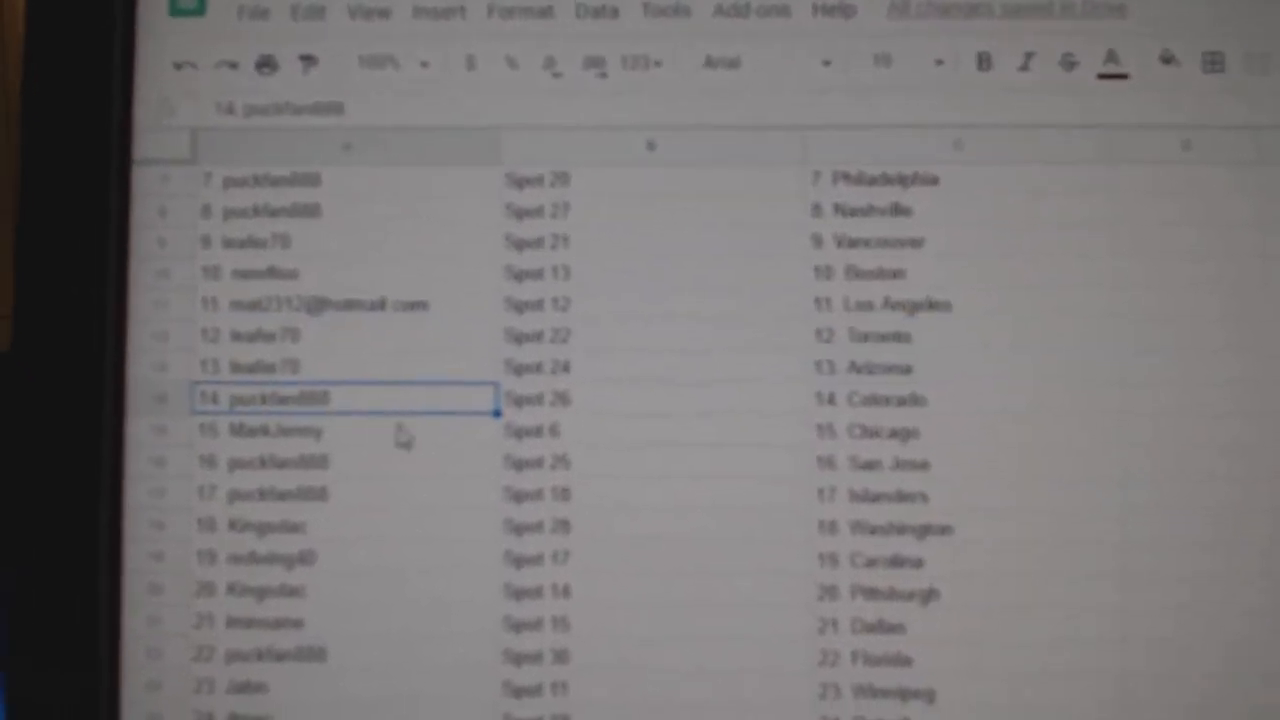